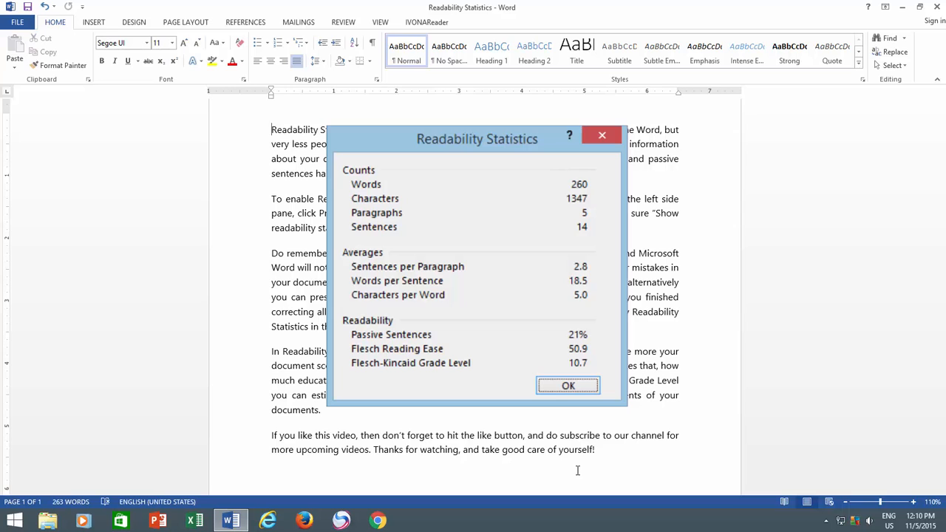
Dismiss the Readability Statistics report with OK to return to the document.
click(568, 385)
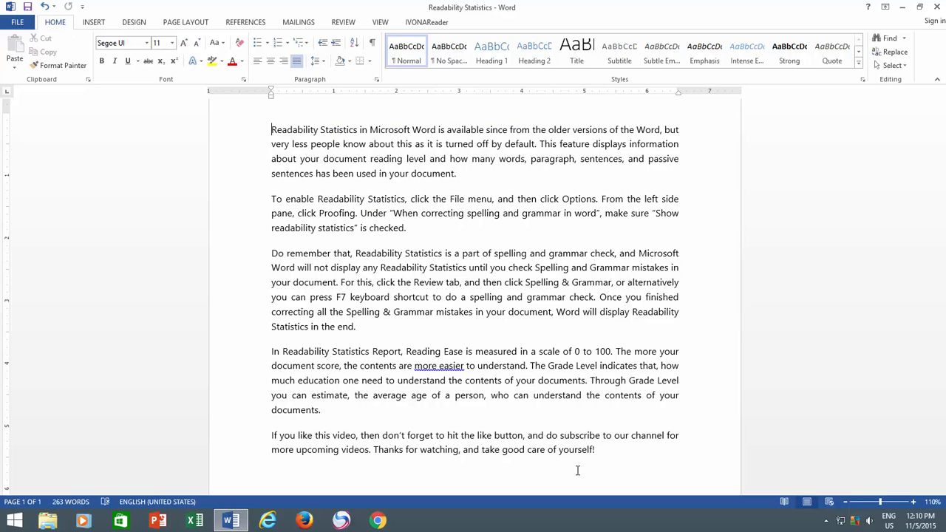
Enable 'Show readability statistics' under File > Options > Proofing and confirm.
click(16, 21)
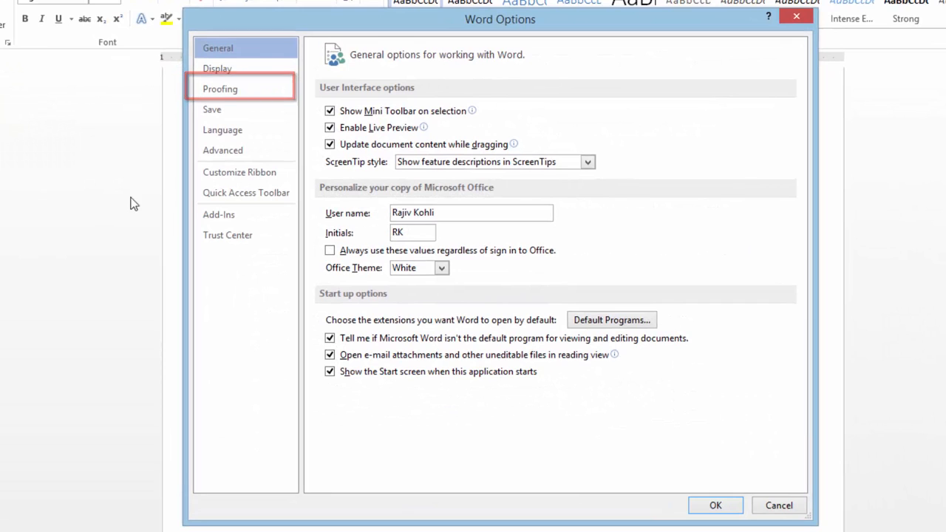
click(220, 89)
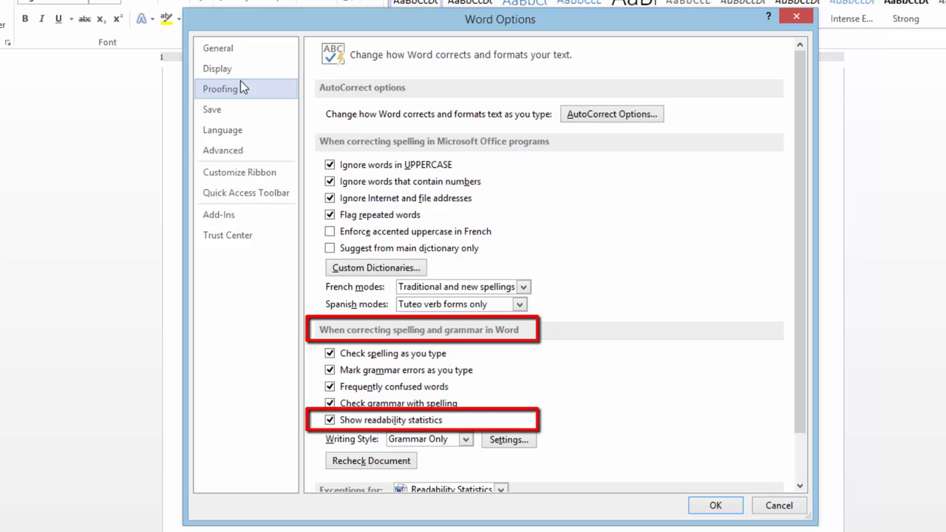
click(330, 419)
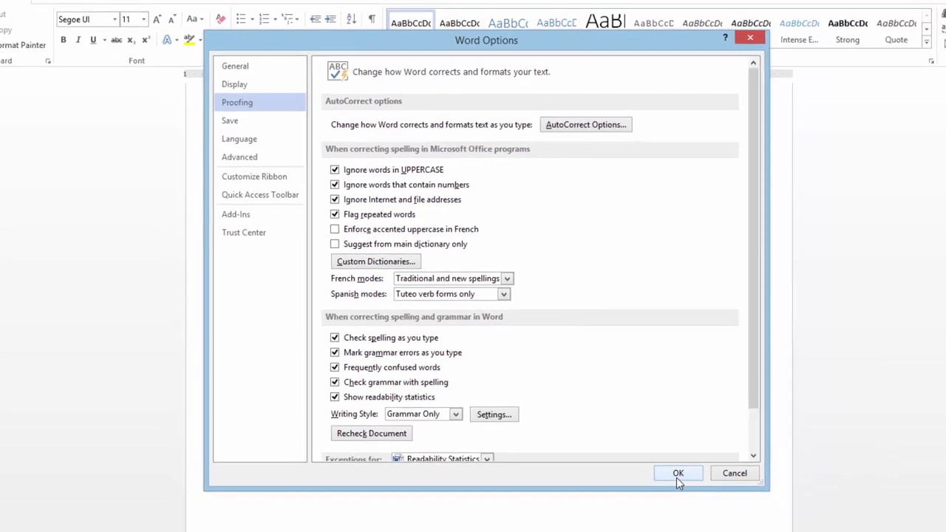
click(677, 473)
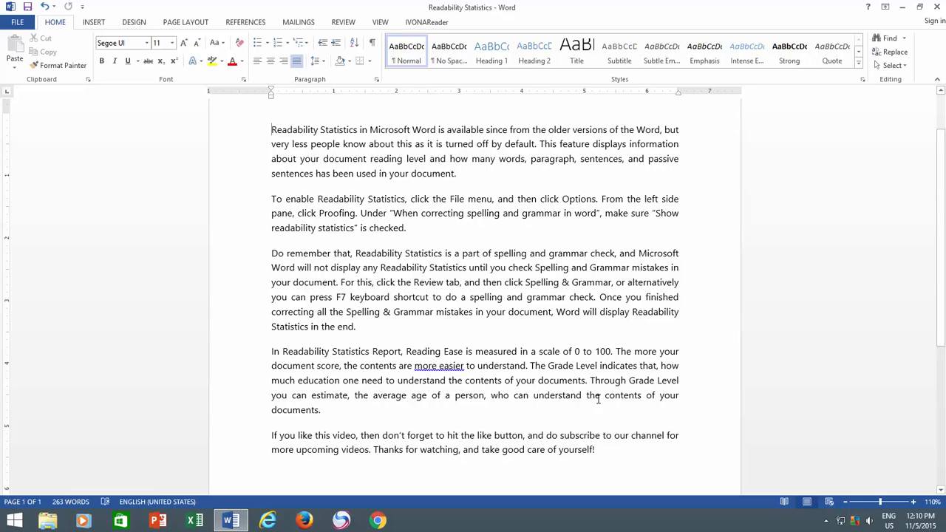
Run Spelling & Grammar (F7) and change 'more easier' to 'easier'.
click(343, 21)
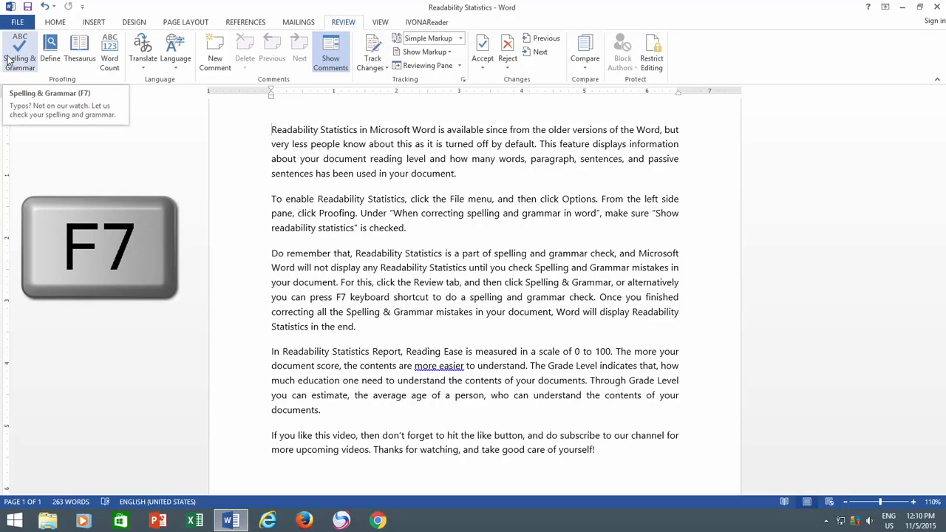
key(f7)
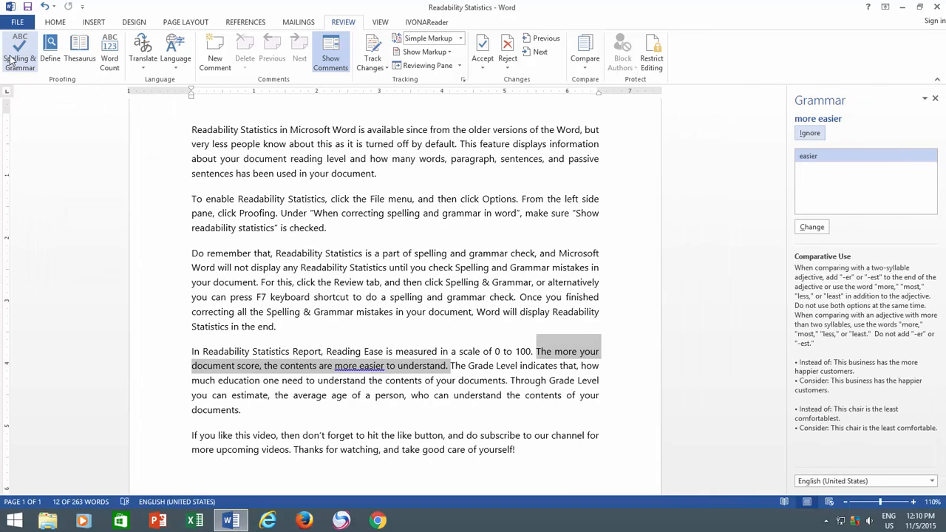
click(811, 227)
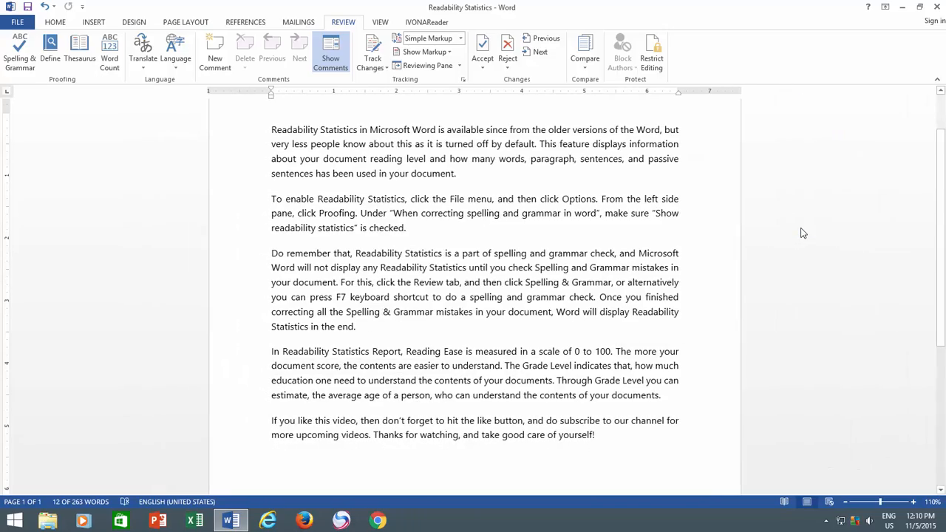